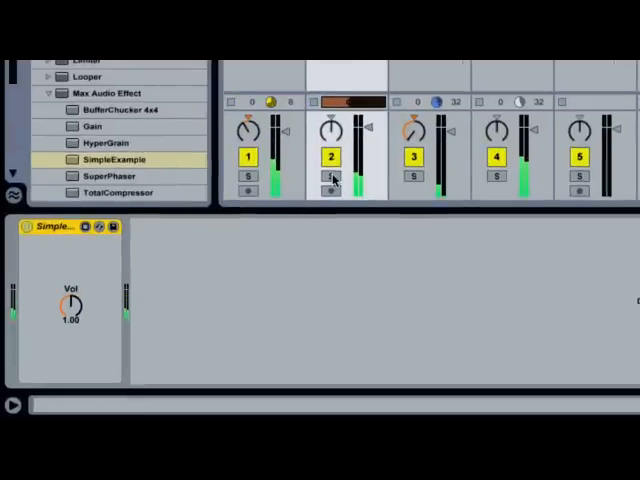
# Step: Solo track 2 and raise the SimpleExample Vol dial to 1.72
pyautogui.click(330, 177)
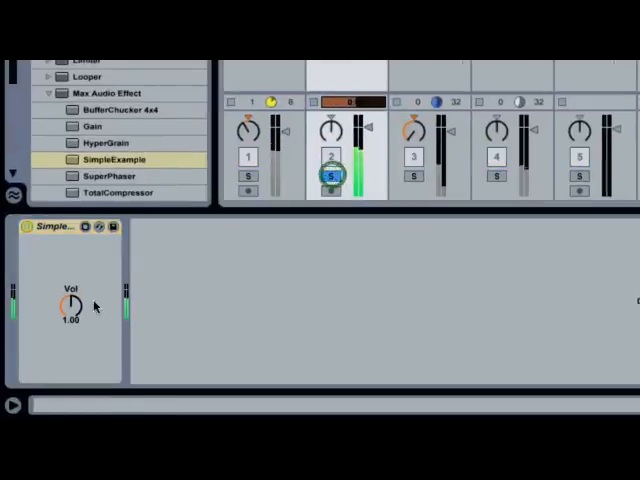
pyautogui.moveTo(69, 305); pyautogui.dragTo(69, 330)
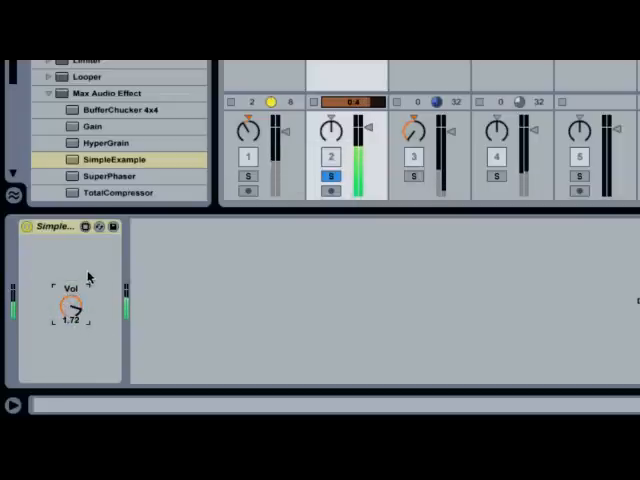
pyautogui.moveTo(68, 305); pyautogui.dragTo(70, 315)
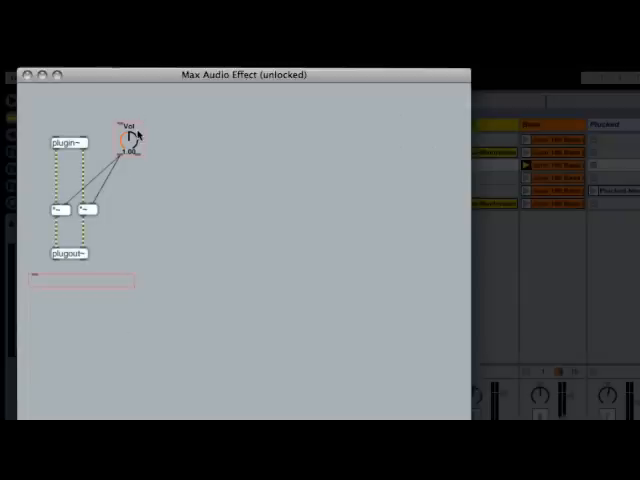
# Step: Delete the Vol dial and add a cycle~ oscillator object in its place
pyautogui.rightClick(122, 135)
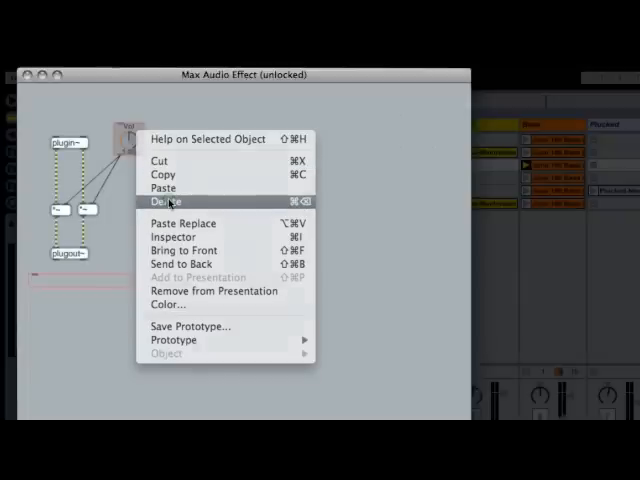
pyautogui.click(165, 201)
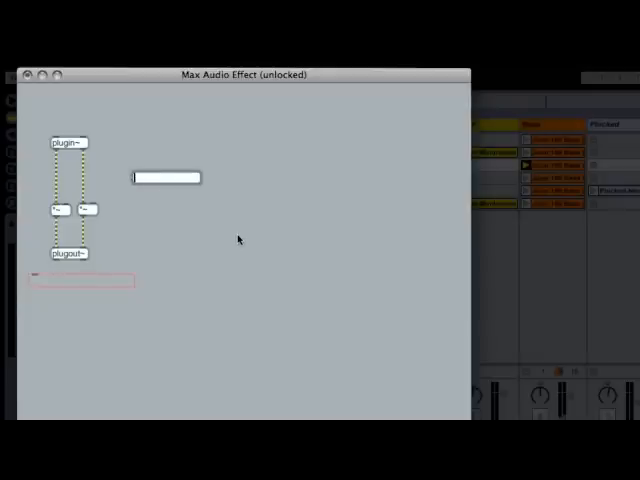
pyautogui.write('cycle')
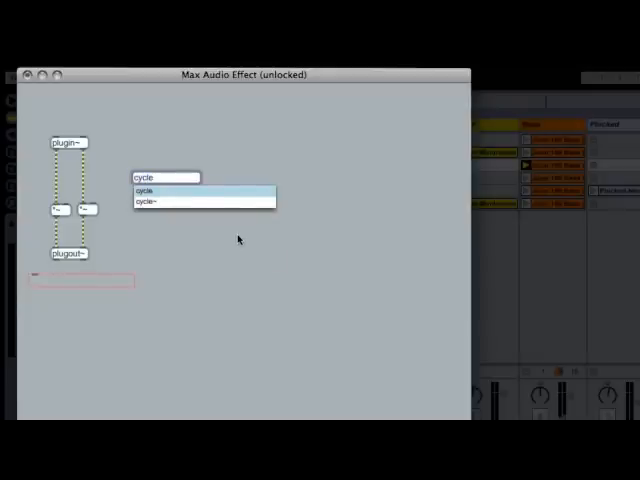
pyautogui.click(150, 200)
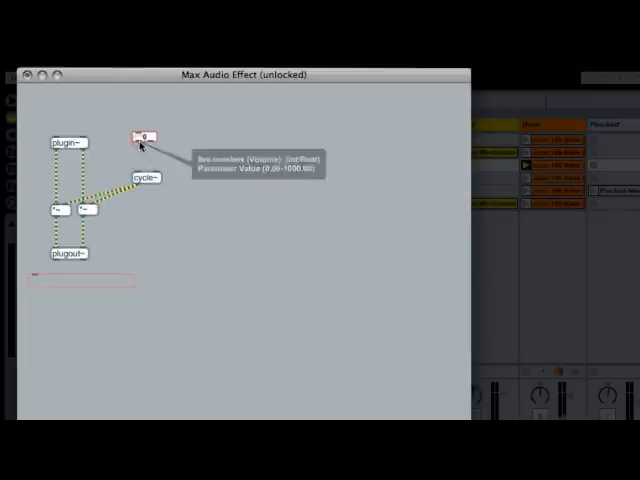
pyautogui.moveTo(140, 175)
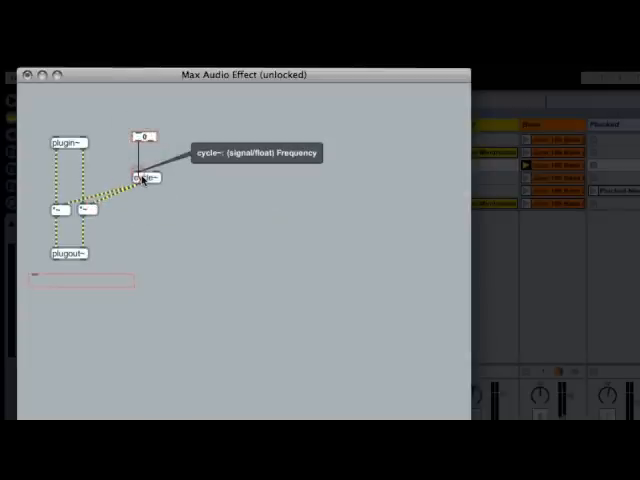
pyautogui.moveTo(168, 155)
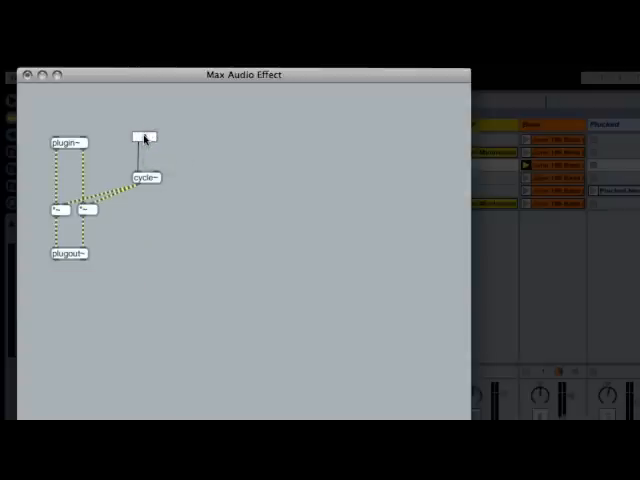
# Step: Work in the patch to connect cycle~ with its frequency number box
pyautogui.click(144, 136)
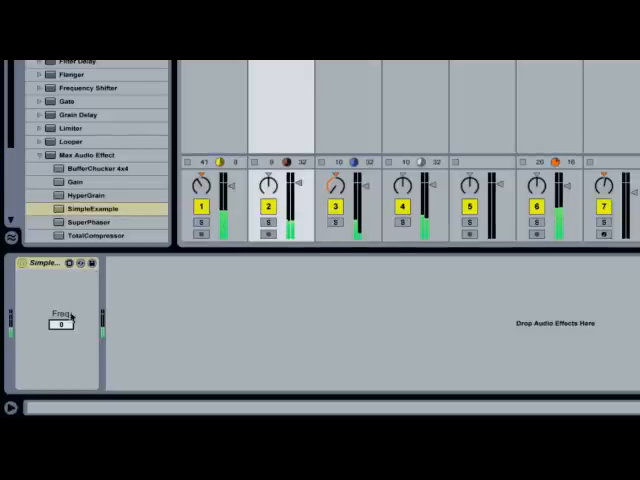
# Step: Open the context menu for the SimpleExample device's Freq parameter
pyautogui.rightClick(63, 325)
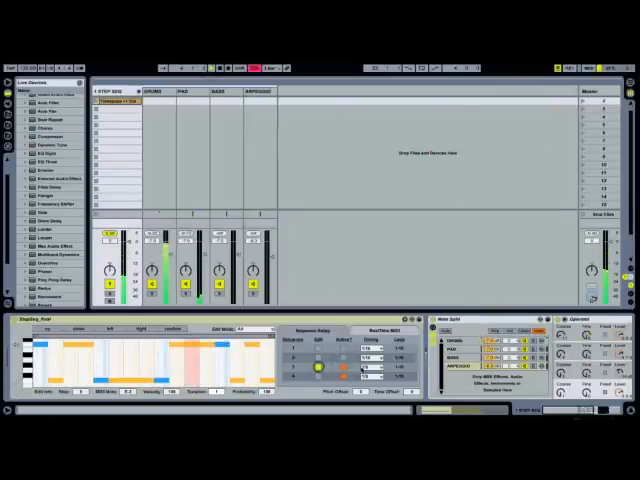
# Step: Edit sequence 3, activate sequence 2, and shift the notes one step right
pyautogui.click(460, 360)
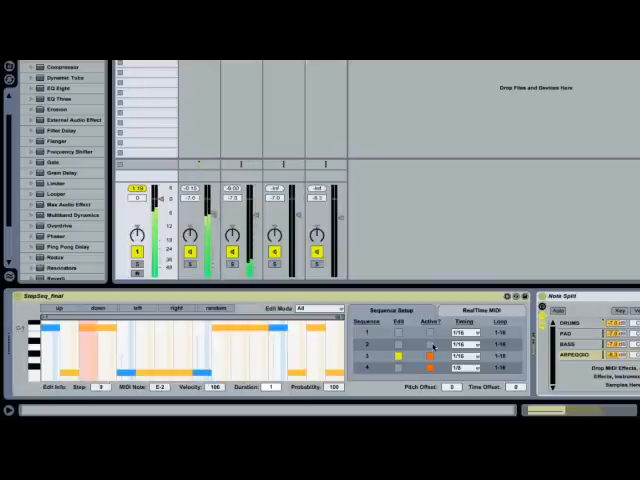
pyautogui.click(432, 345)
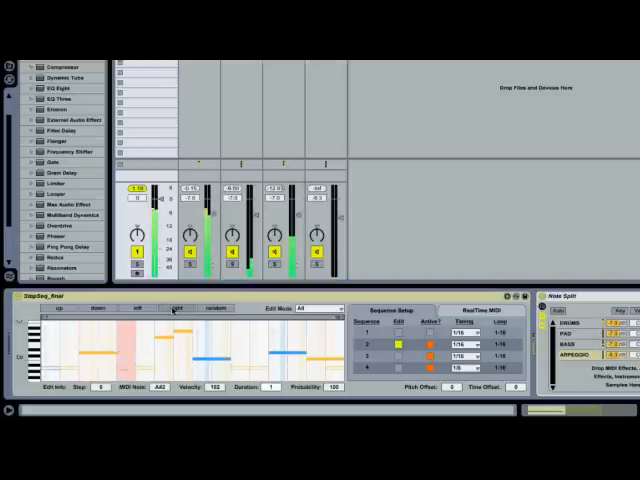
pyautogui.click(176, 310)
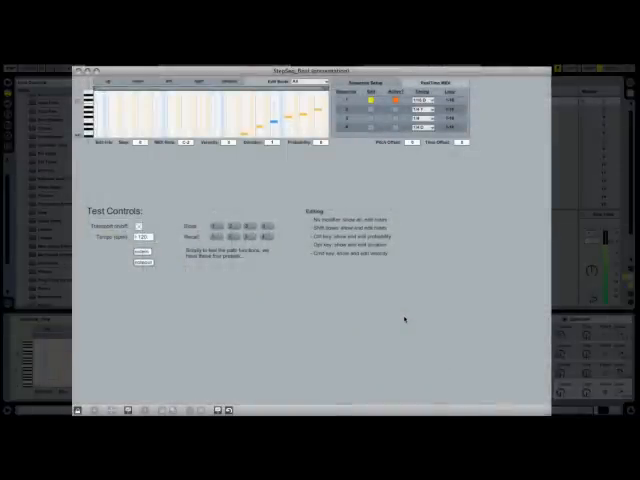
pyautogui.moveTo(189, 373)
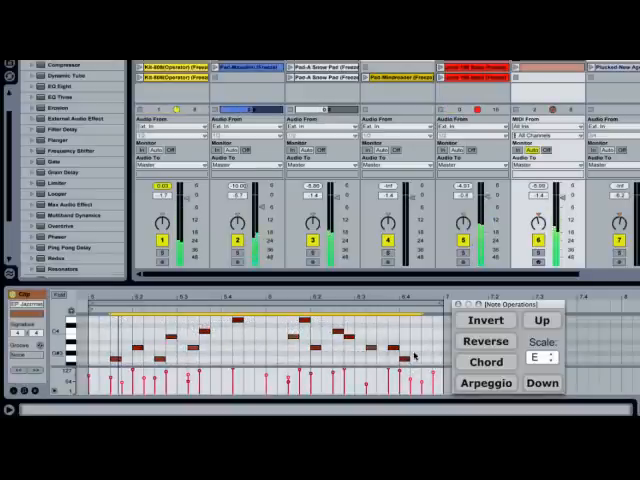
# Step: Select the later notes in the clip and reverse them with Note Operations
pyautogui.click(484, 340)
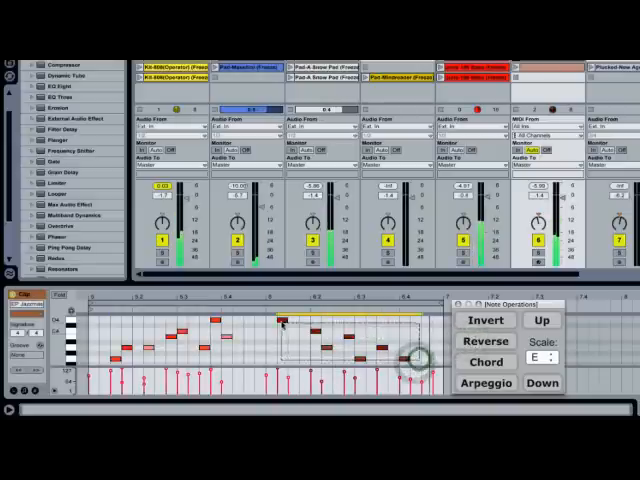
pyautogui.click(484, 341)
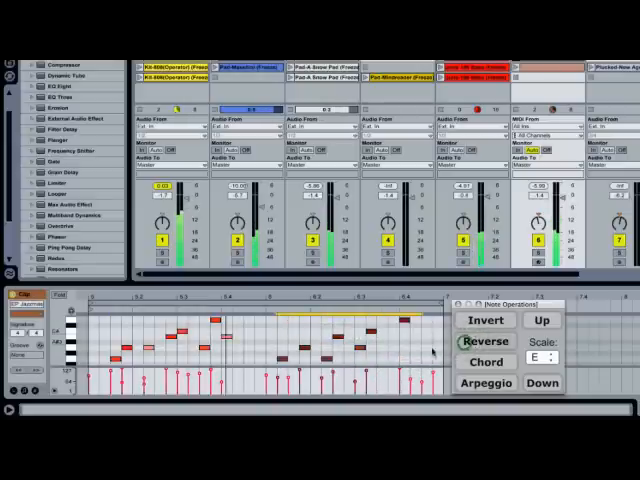